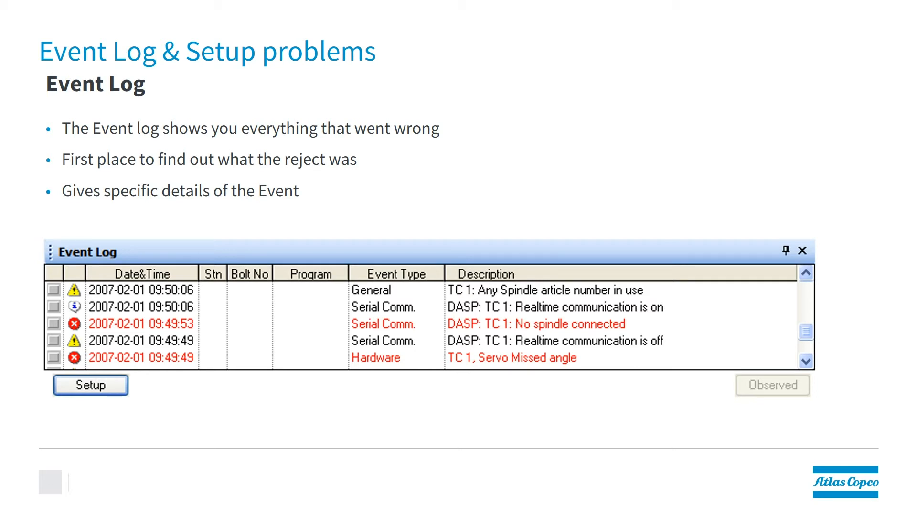
left_click(91, 385)
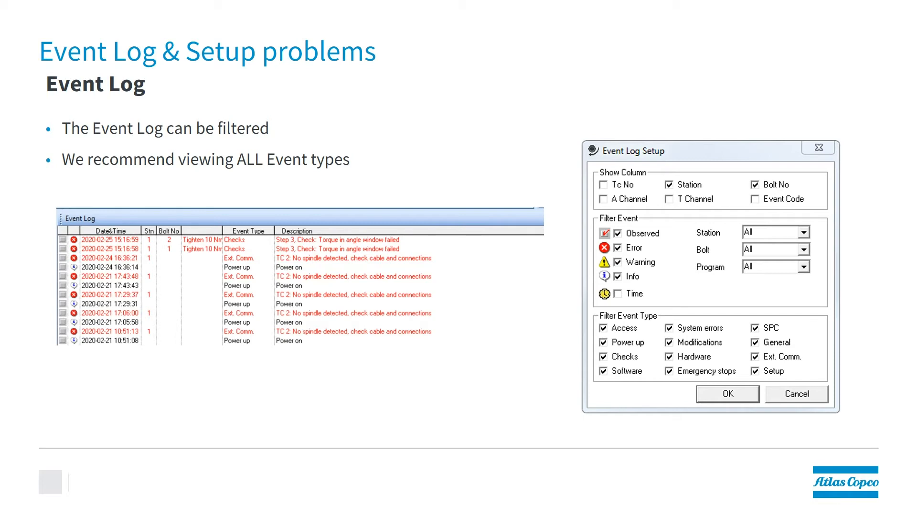
key("Right")
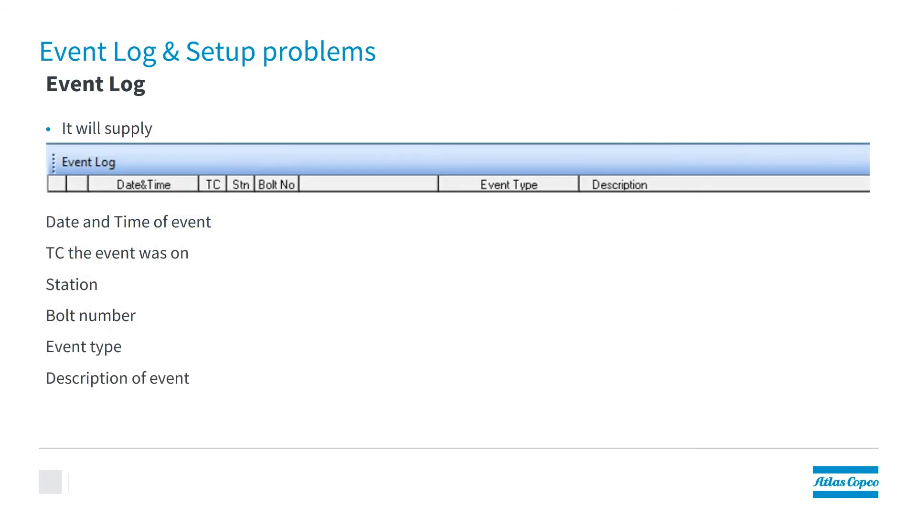